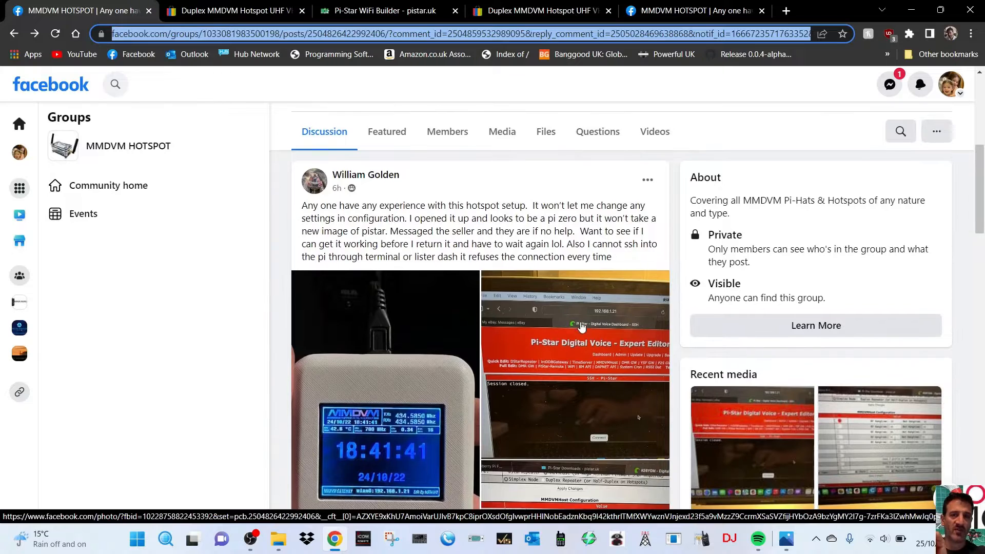
Bring up the eBay Duplex MMDVM Hotspot listing's WiFi-writing instructions
scroll(down, 3)
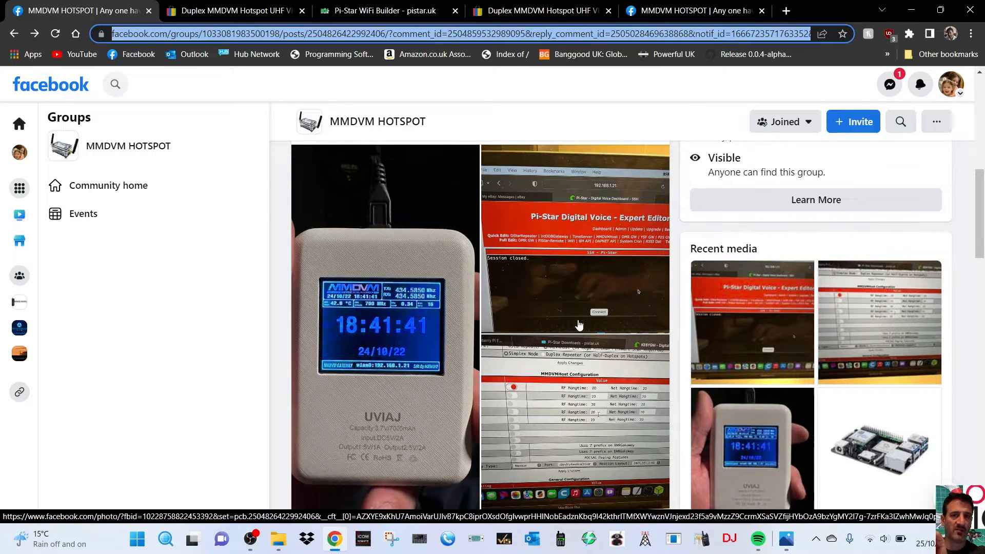
mouse_move(579, 325)
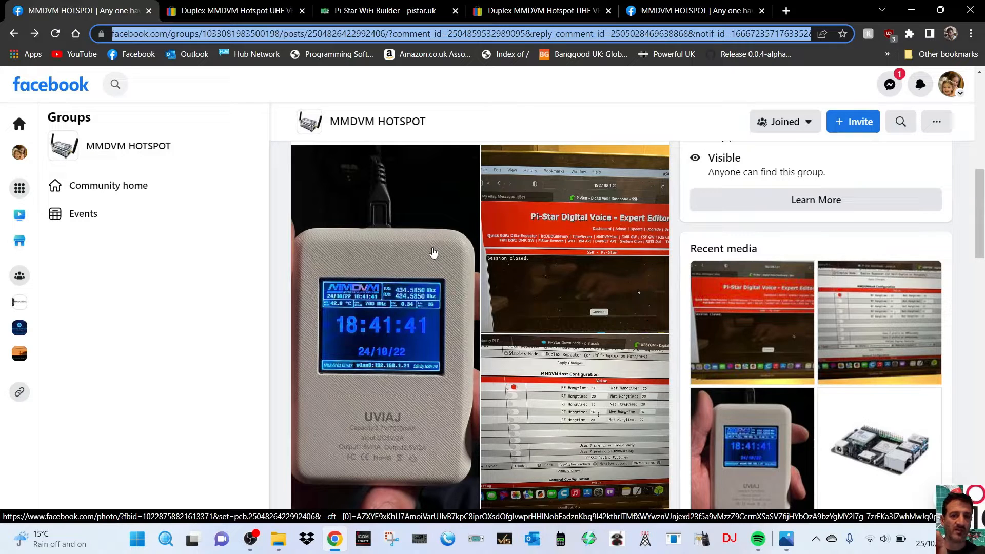
mouse_move(451, 233)
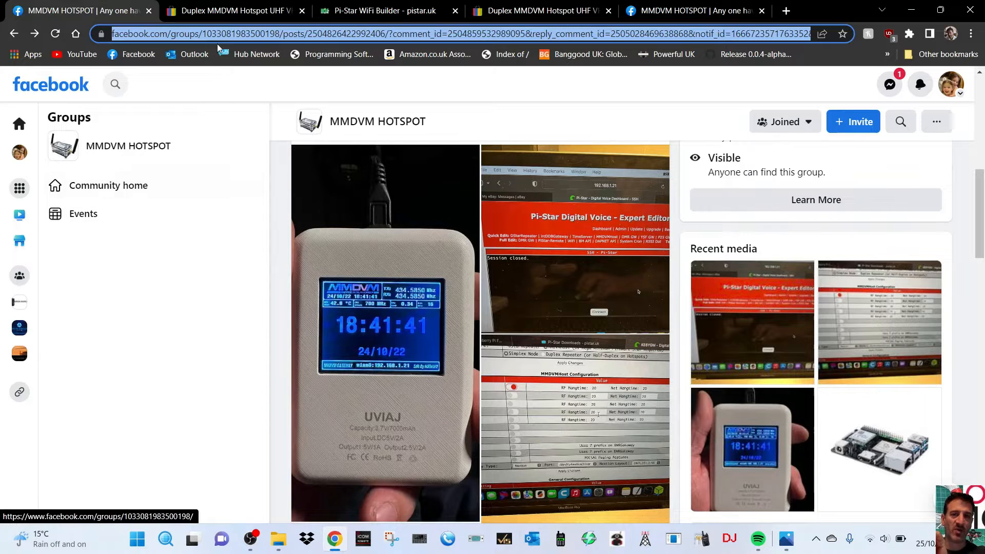
click(233, 10)
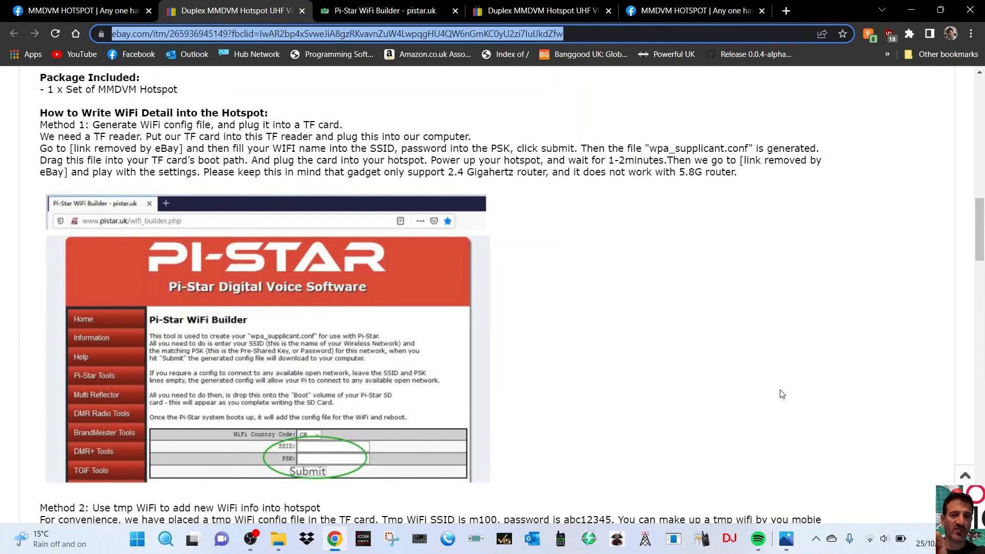
mouse_move(733, 361)
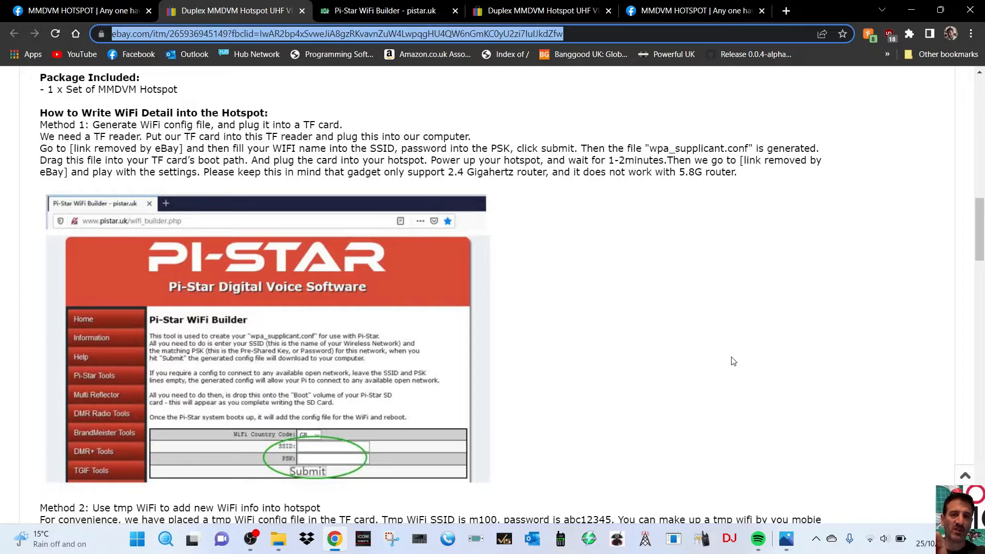
mouse_move(734, 377)
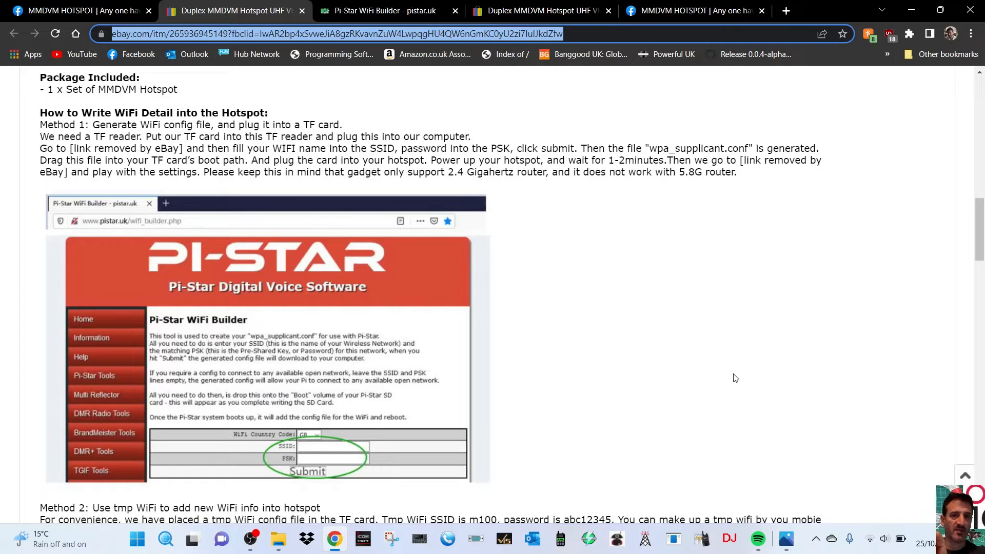
mouse_move(655, 314)
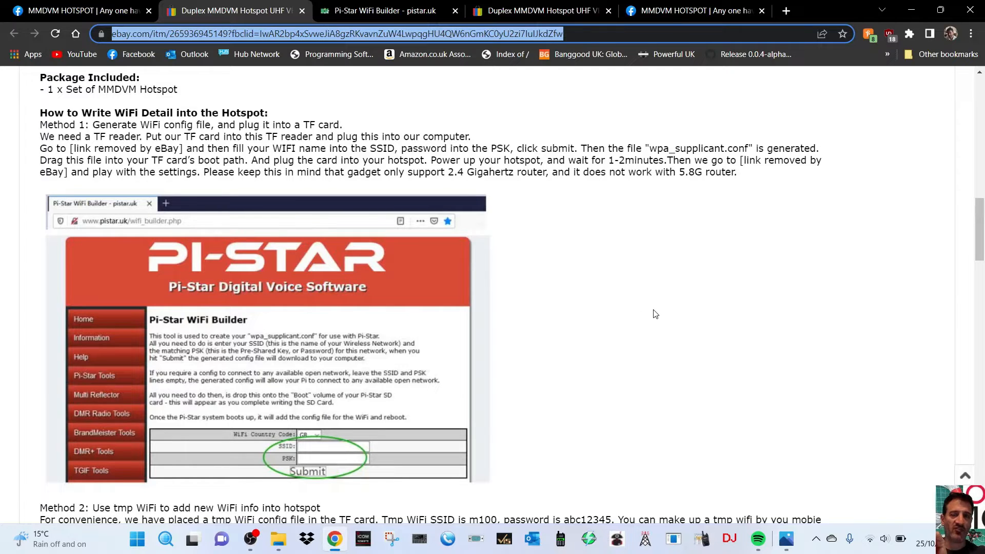
mouse_move(755, 317)
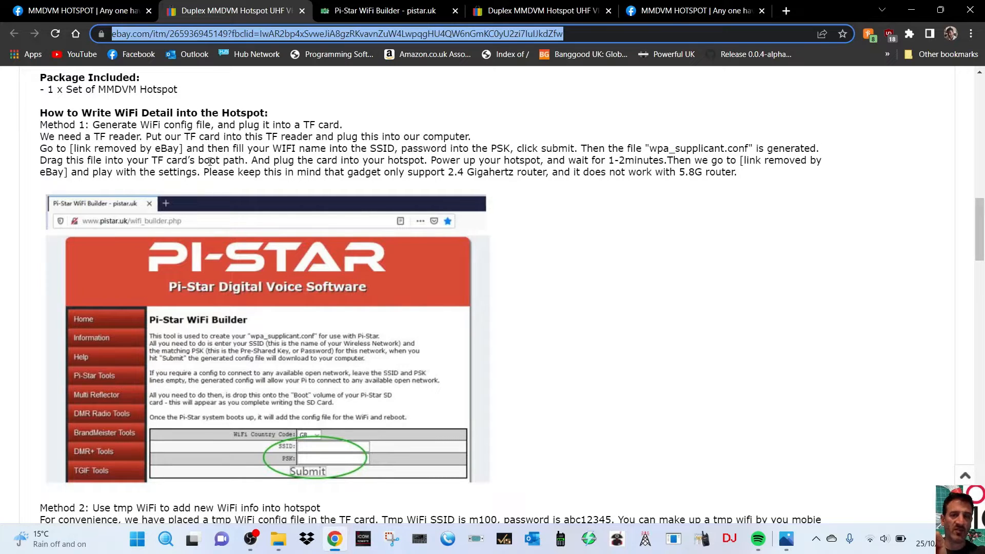
mouse_move(697, 311)
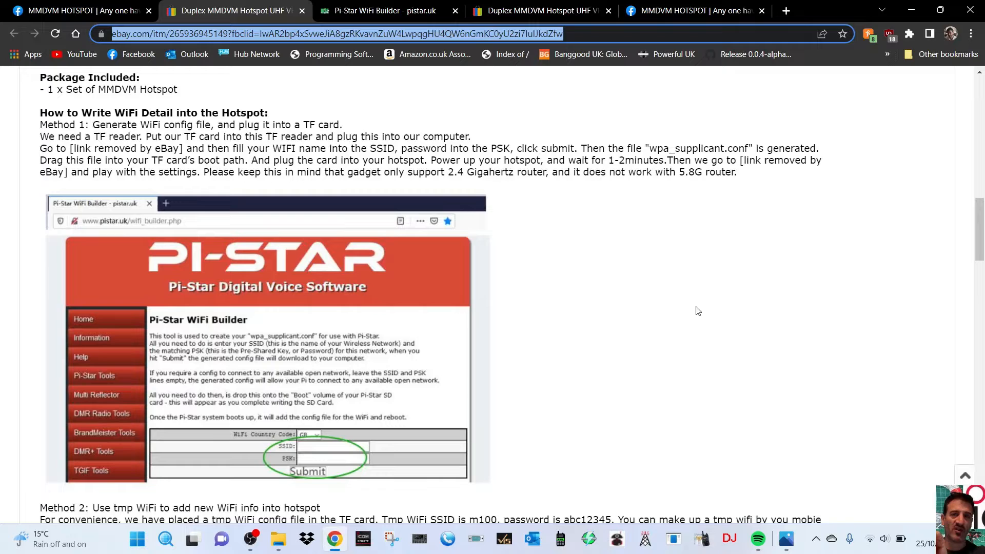
mouse_move(731, 300)
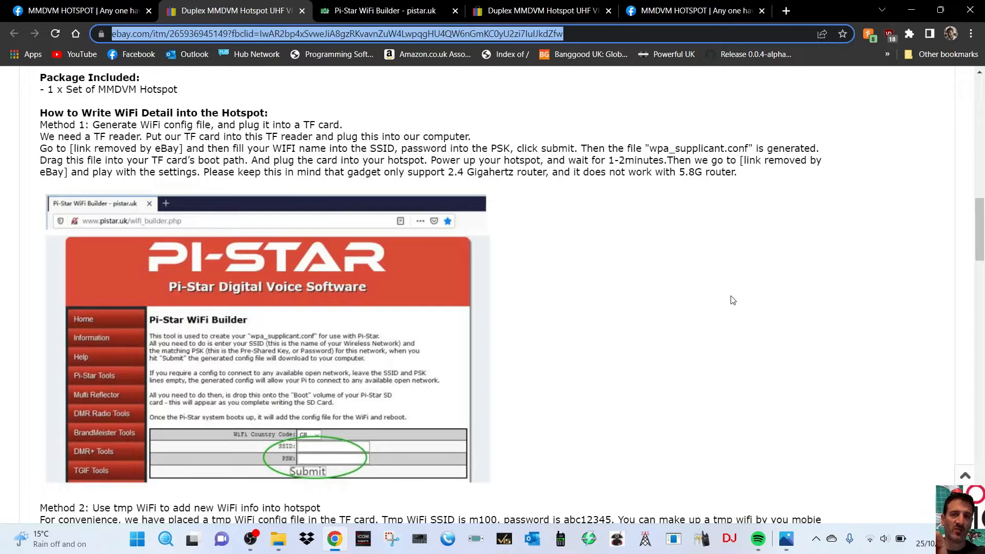
mouse_move(405, 87)
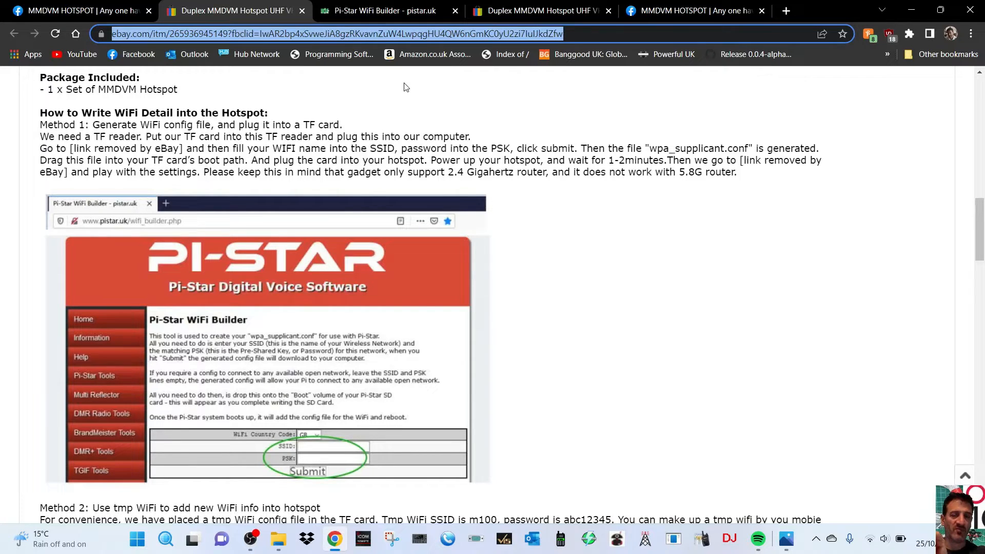
click(383, 10)
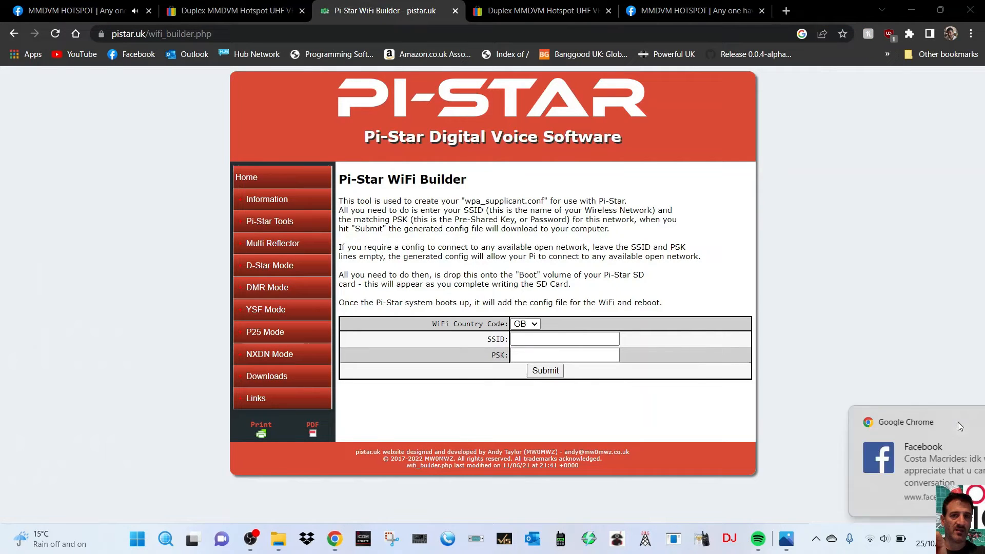
click(562, 339)
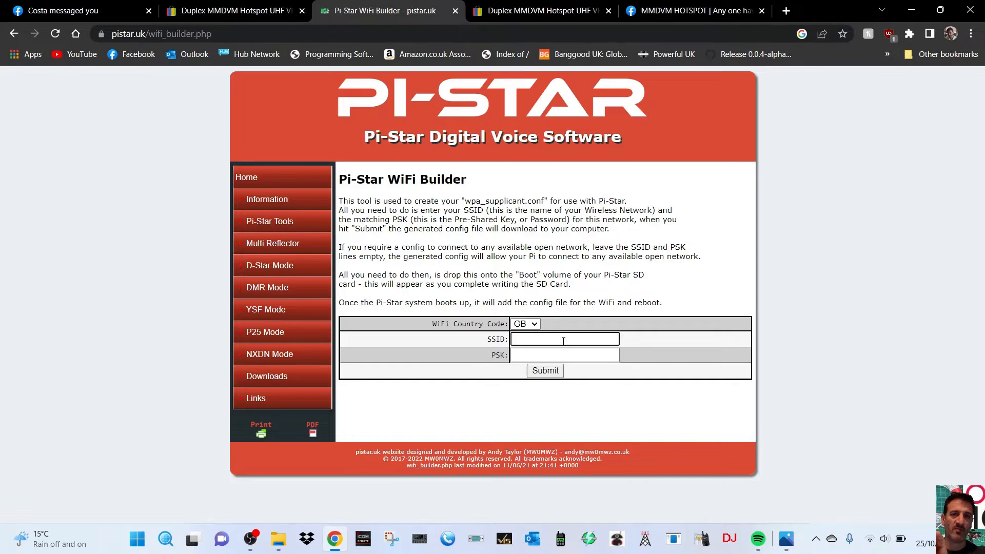
text(homerouter)
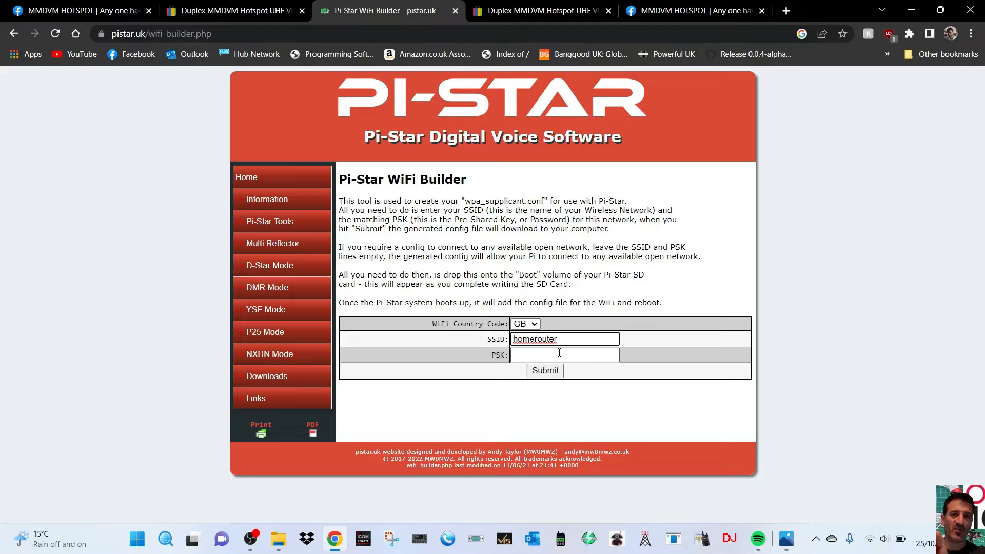
click(563, 355)
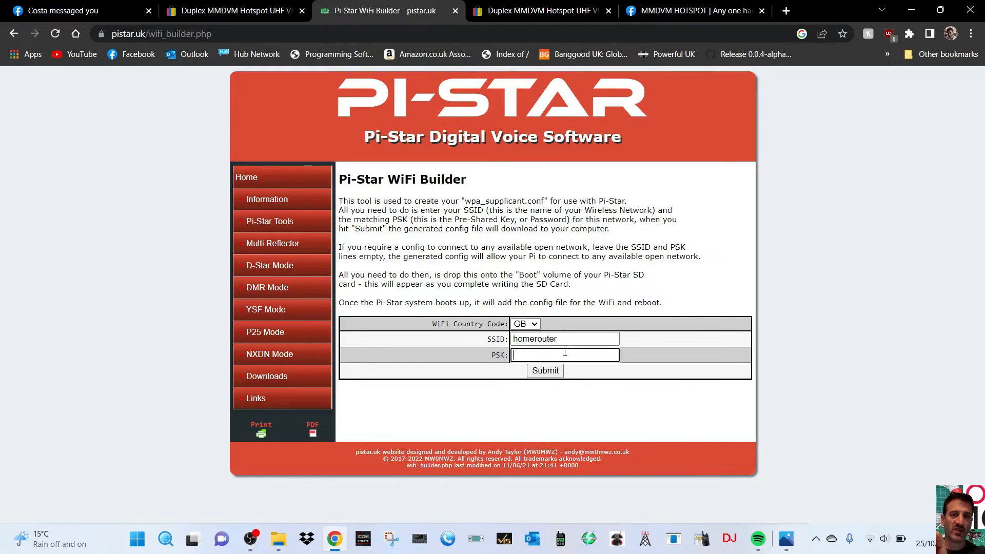
text(password)
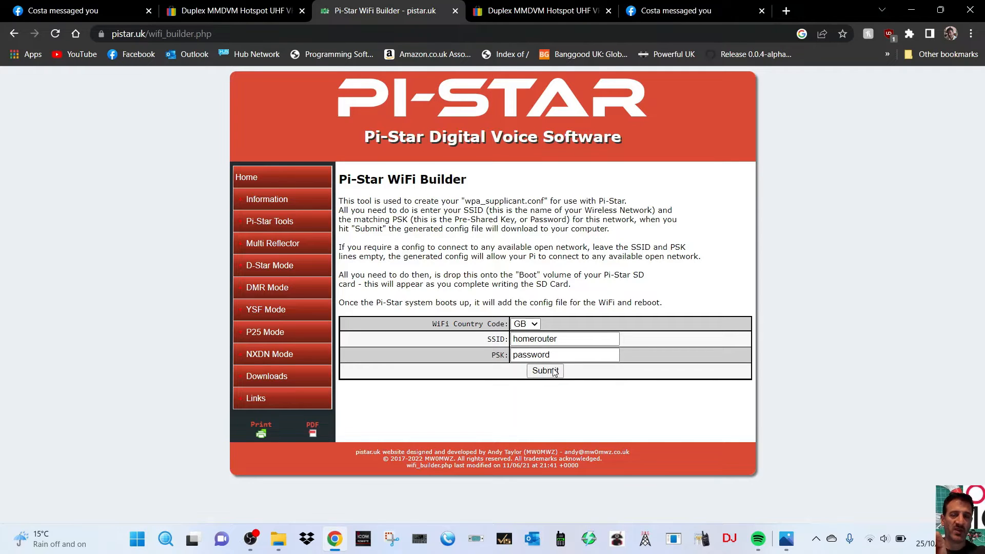
click(544, 371)
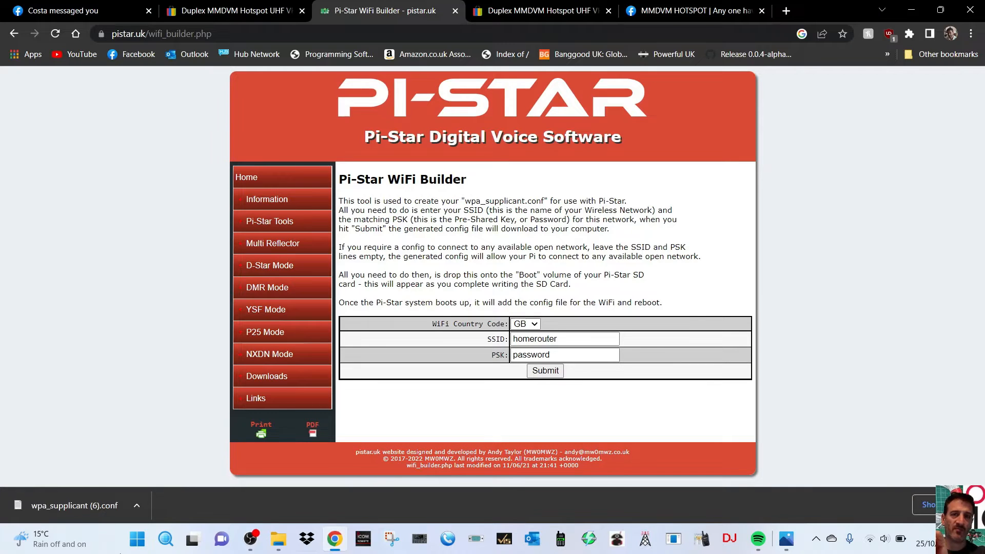
Show wpa_supplicant (6).conf in the Downloads folder, then close the folder window
click(135, 505)
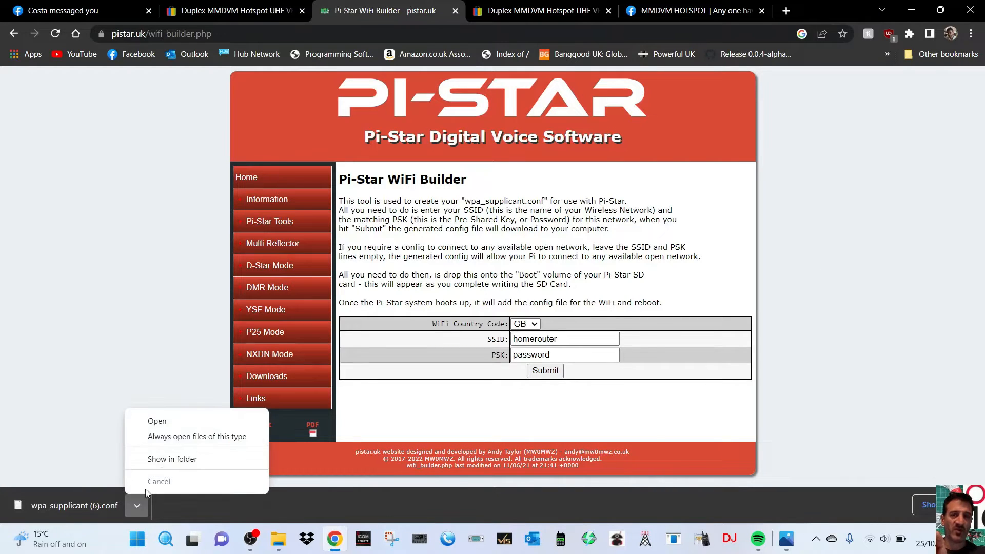
click(172, 459)
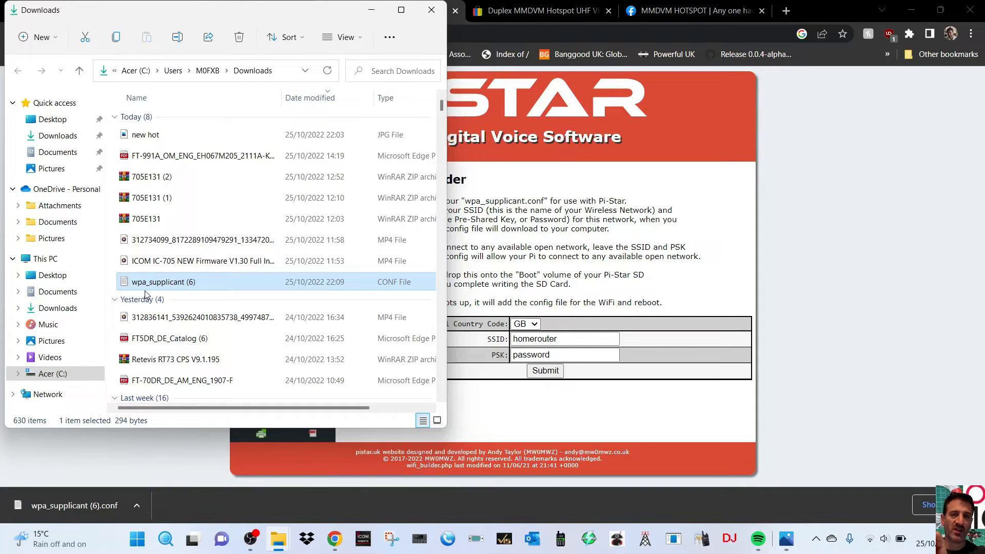
mouse_move(207, 283)
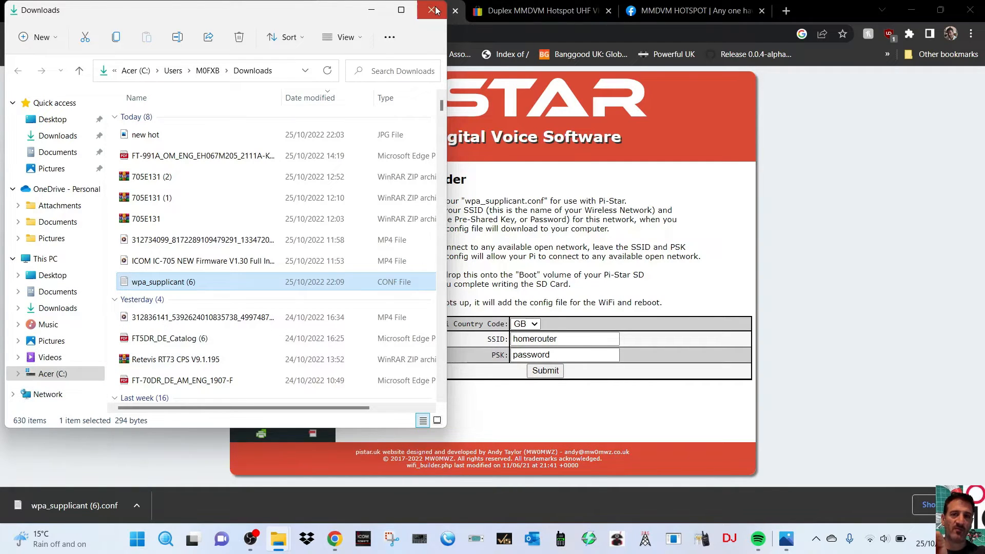
click(435, 10)
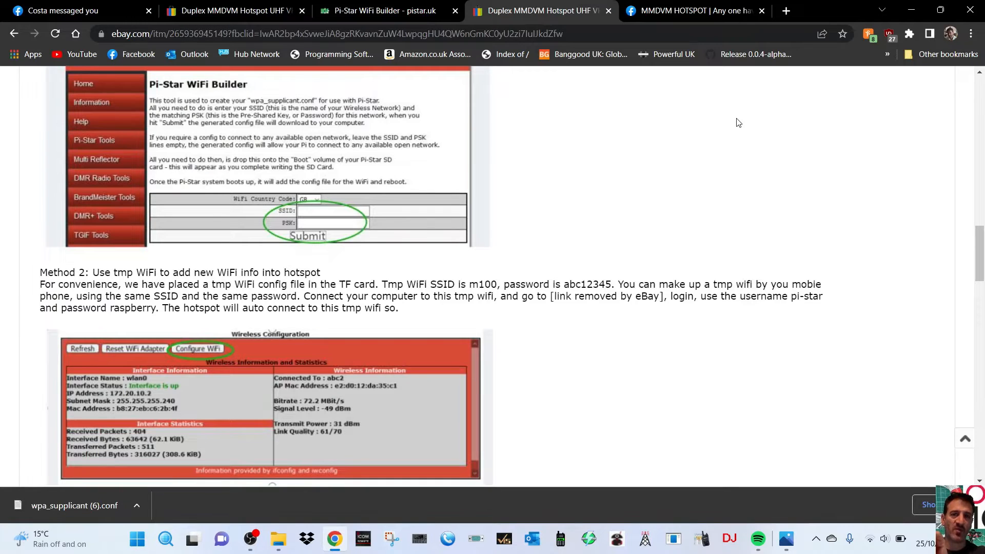
mouse_move(731, 122)
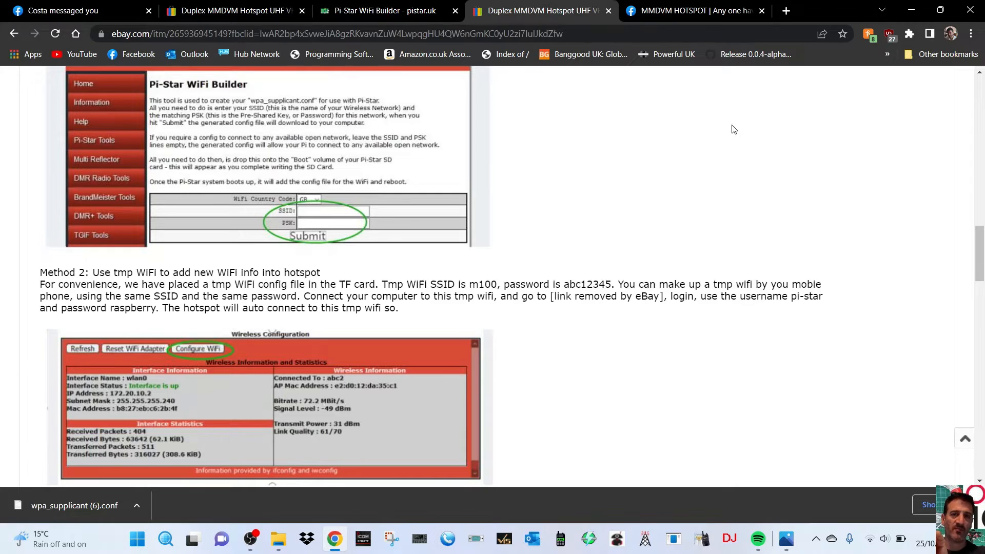
click(75, 10)
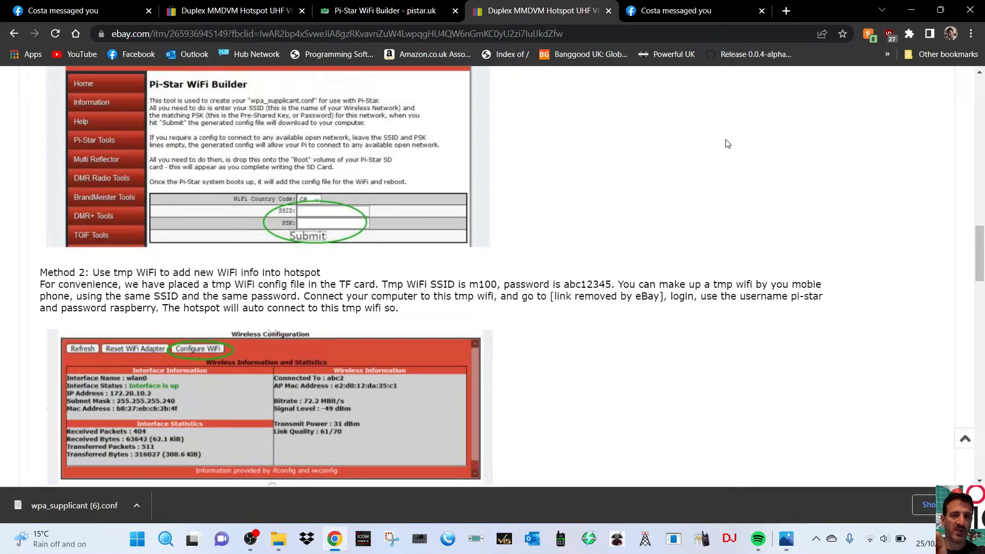
mouse_move(719, 177)
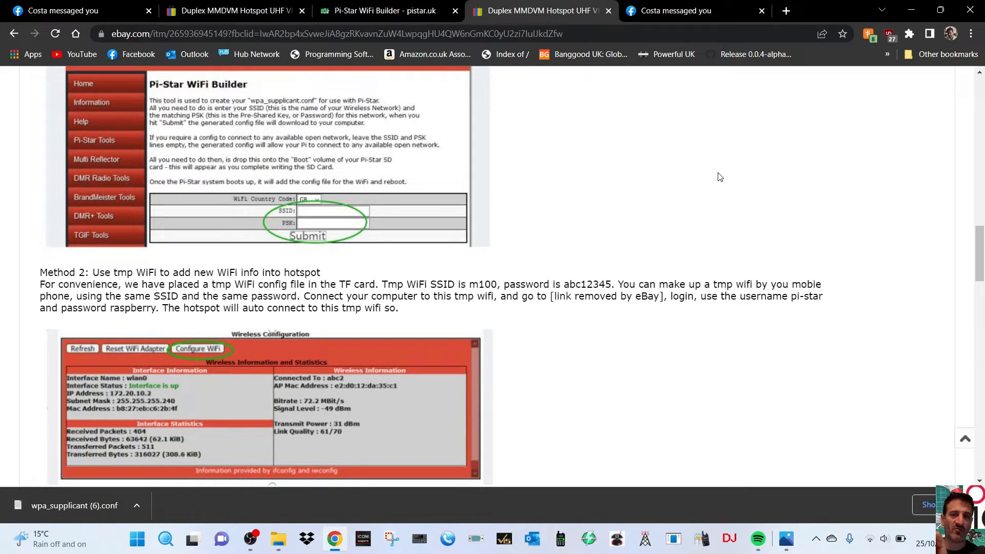
mouse_move(86, 323)
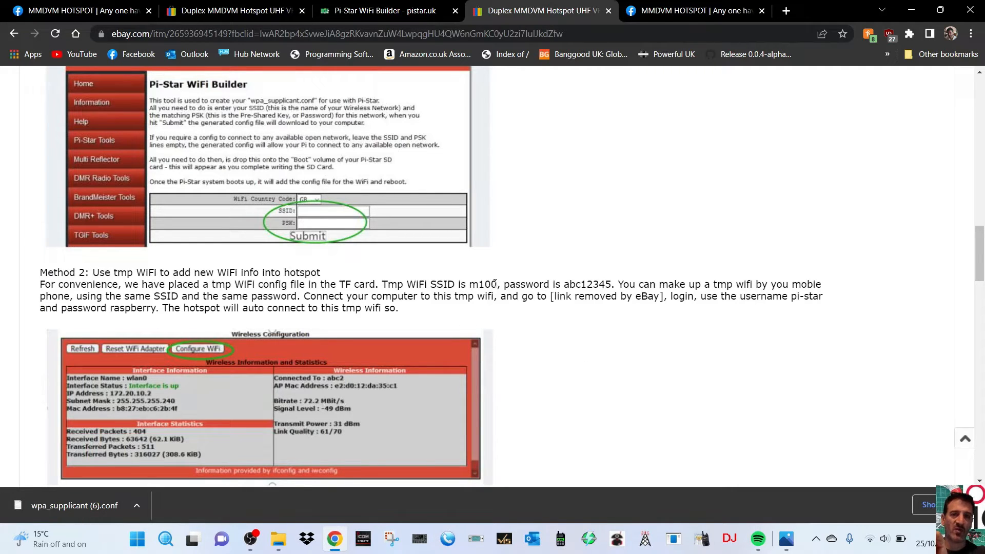
mouse_move(521, 306)
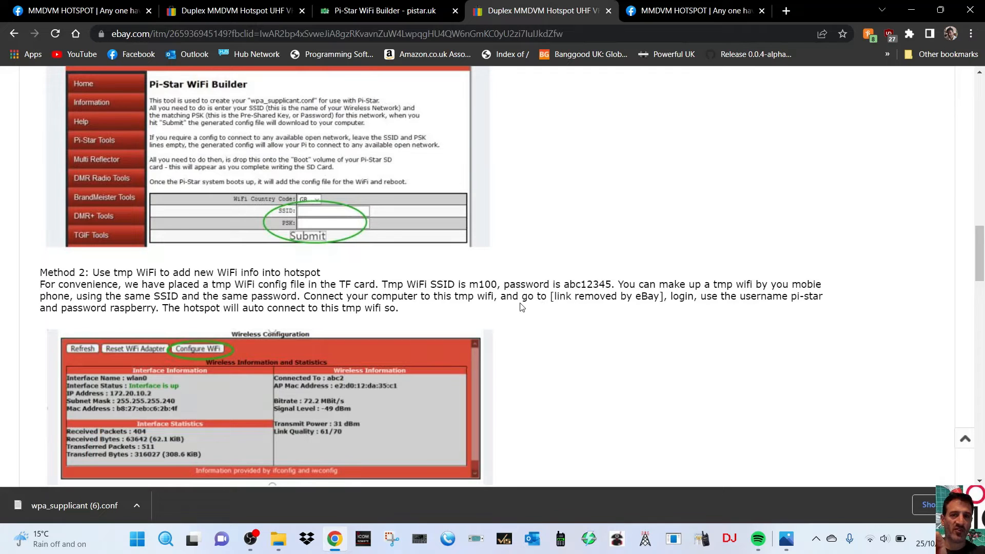
mouse_move(548, 314)
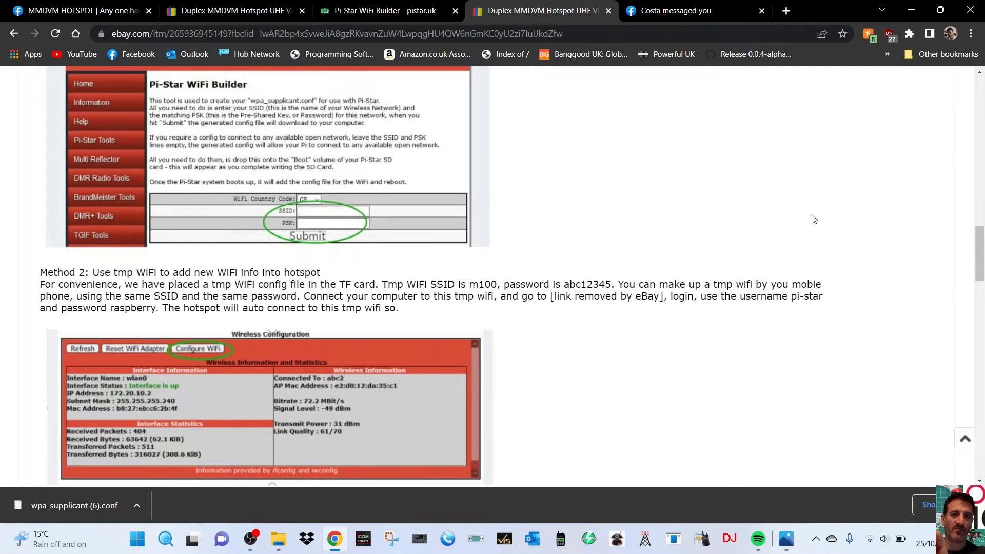
mouse_move(636, 158)
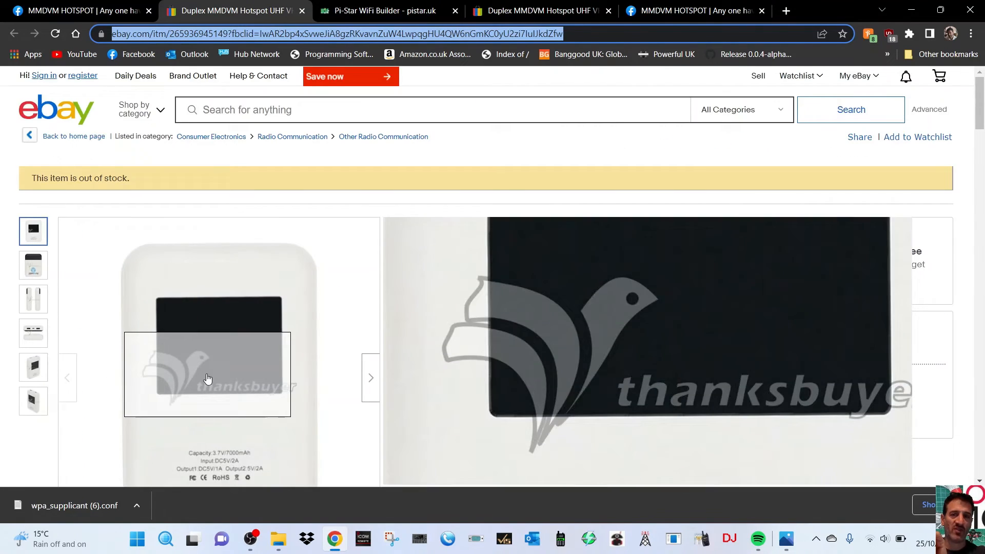
Enlarge the hotspot listing's main product photo in the gallery viewer
click(207, 373)
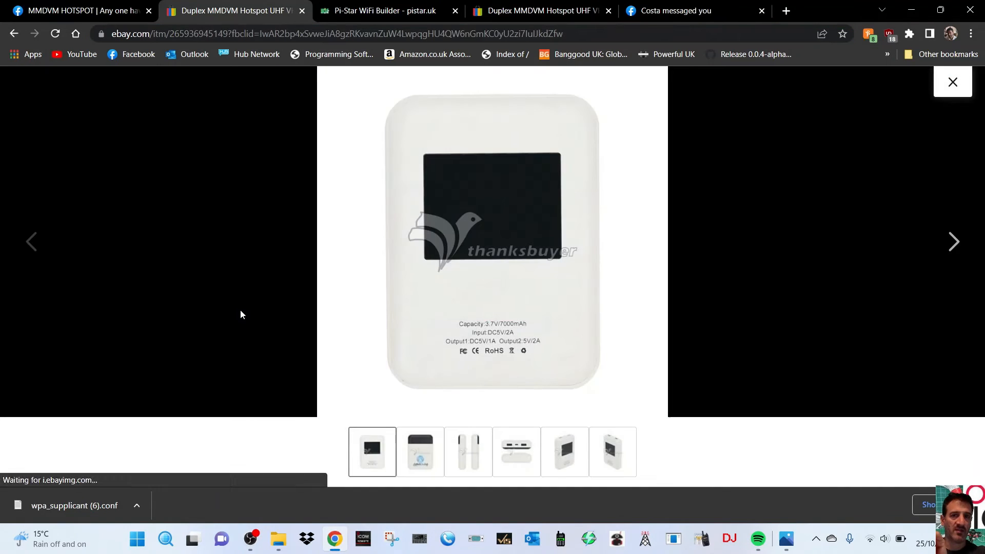
click(952, 242)
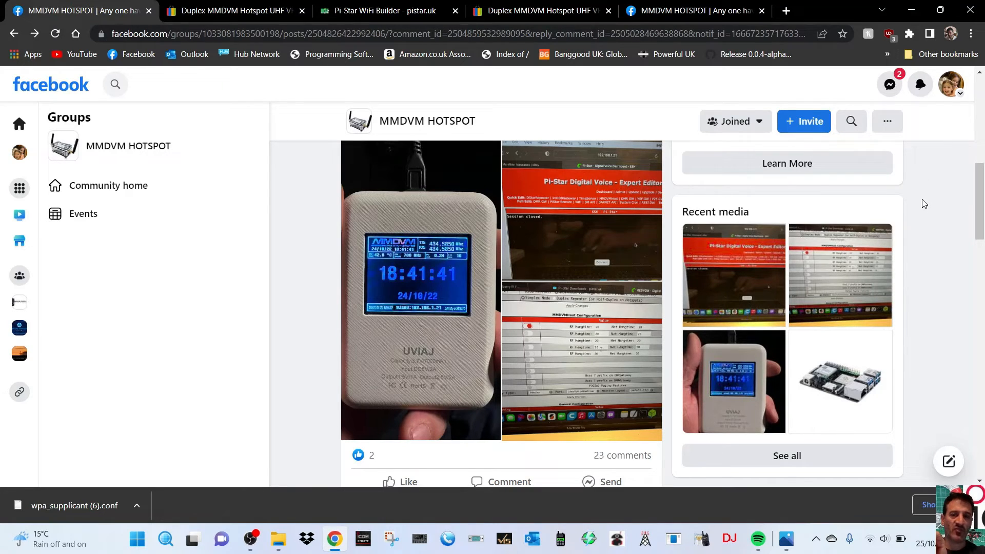
mouse_move(934, 230)
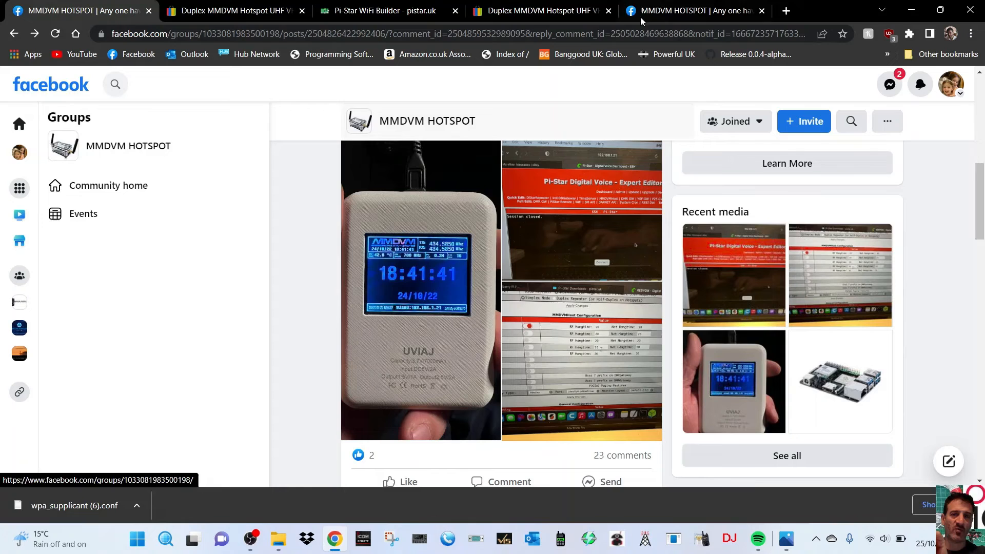
mouse_move(756, 87)
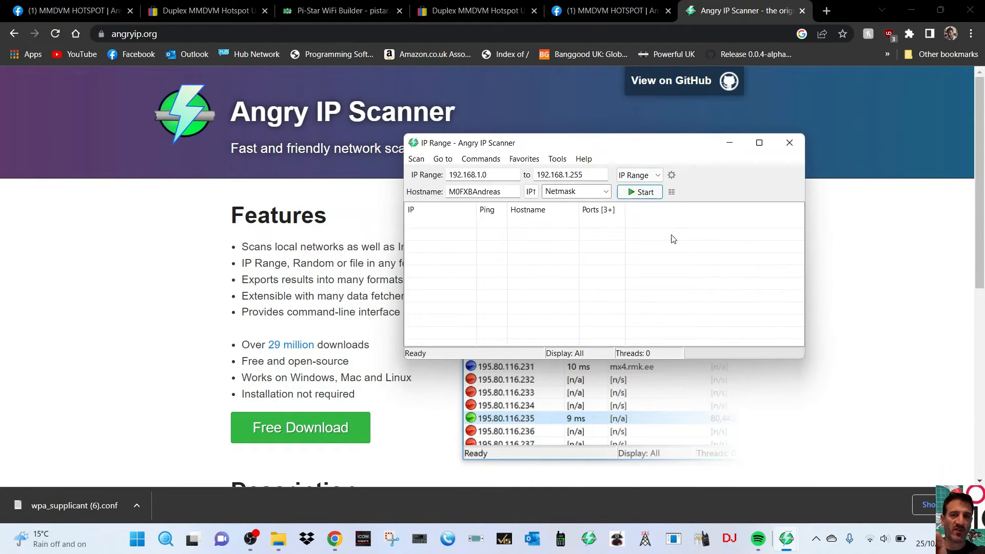
Run the scan of 192.168.1.0–192.168.1.255 to 100% and review the listed addresses
click(639, 192)
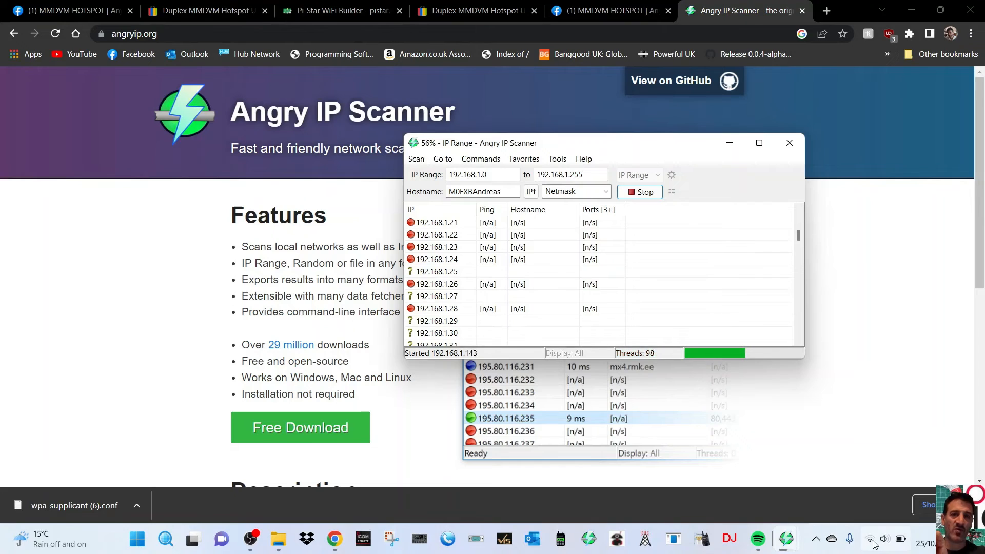
click(883, 539)
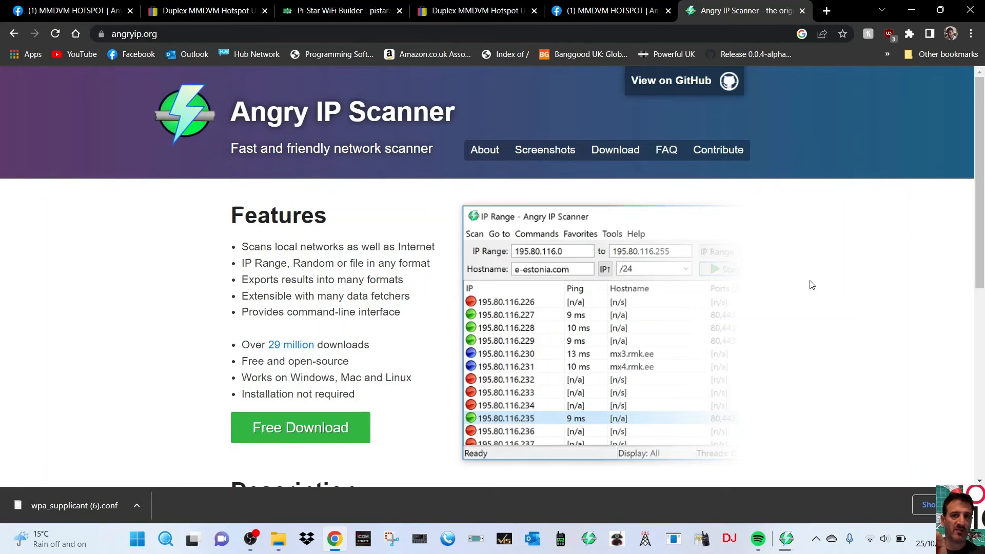
mouse_move(522, 384)
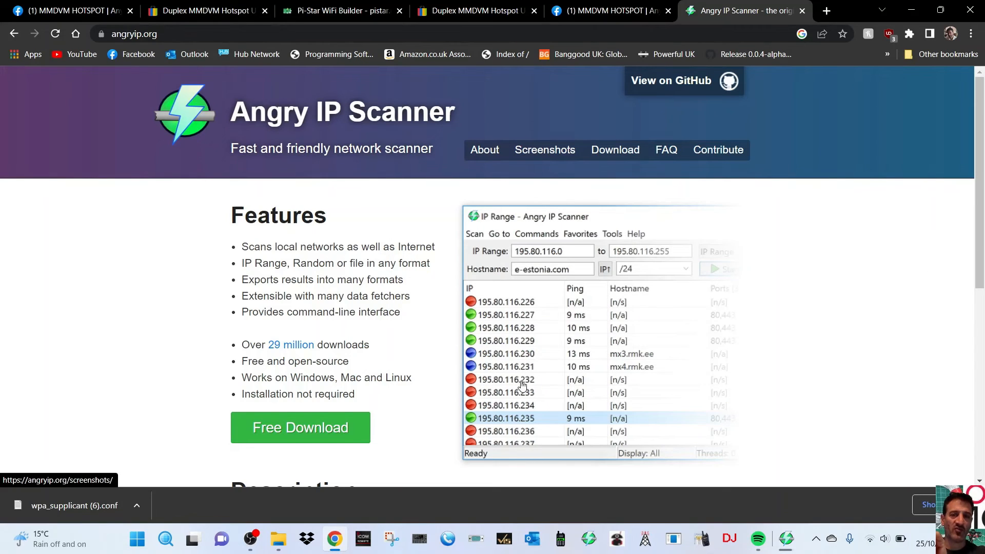
scroll(down, 3)
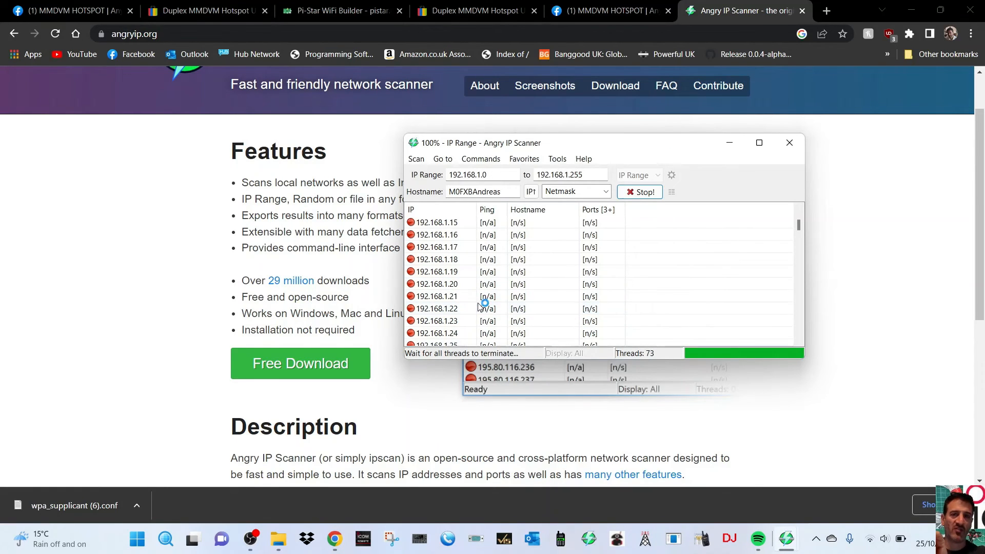
click(449, 296)
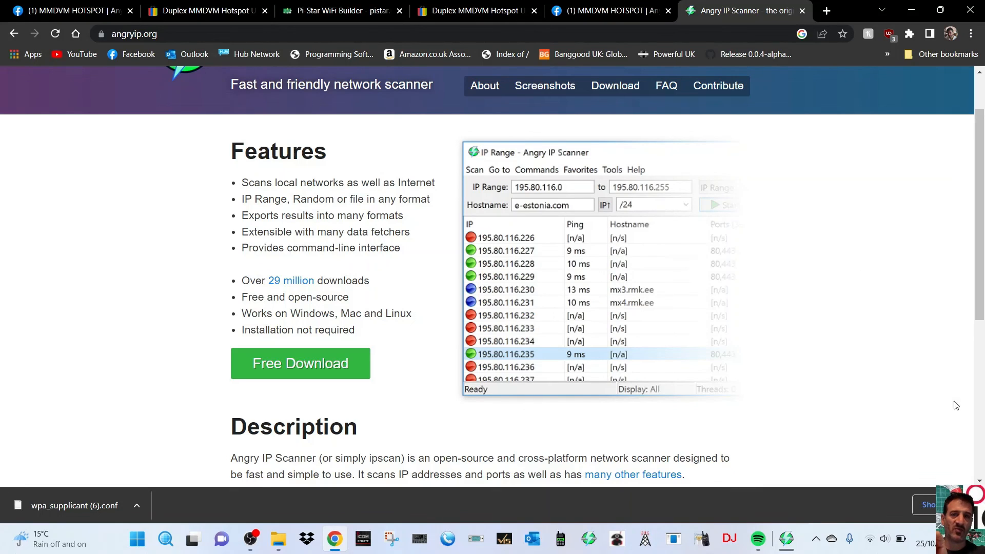
mouse_move(775, 95)
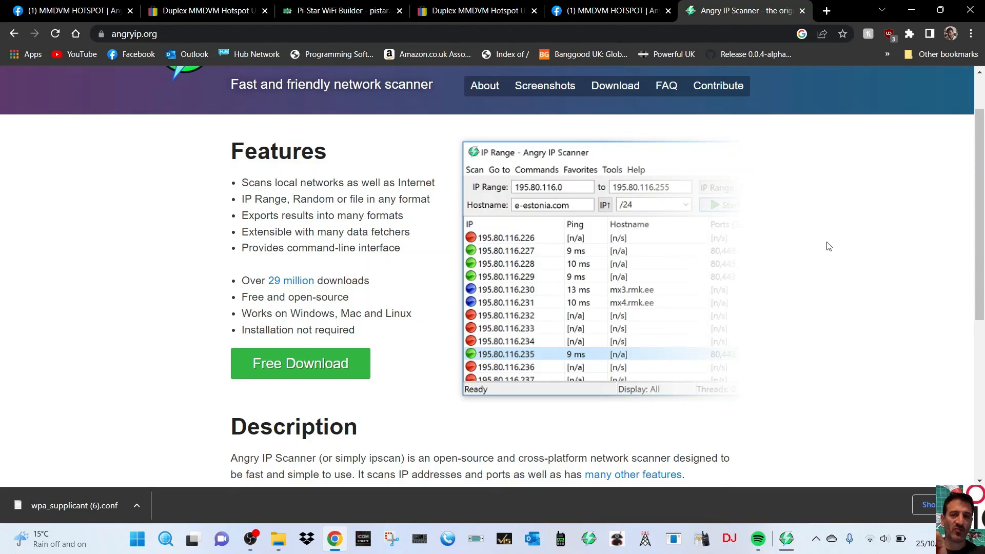
mouse_move(820, 215)
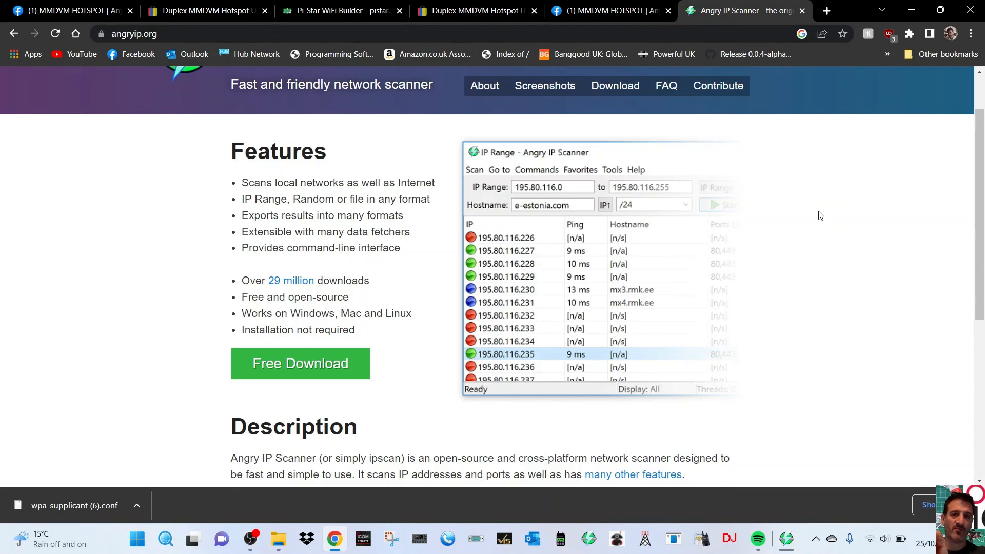